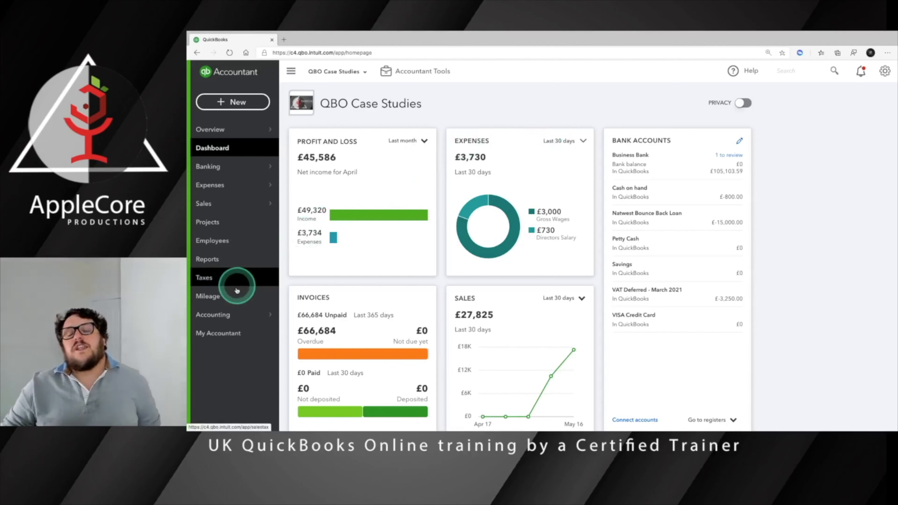
Show the For Review bank transactions with the £10,000 Local City Council grant expanded as Grants.
left_click(208, 166)
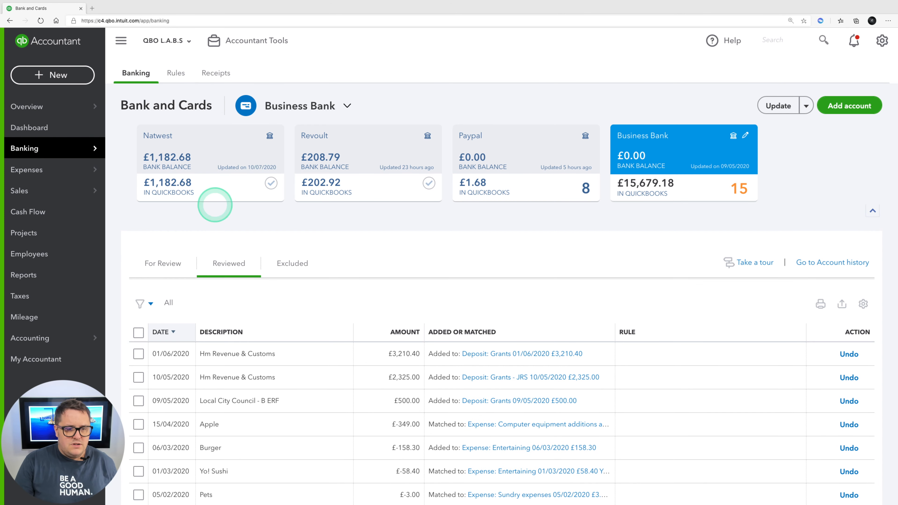
left_click(163, 263)
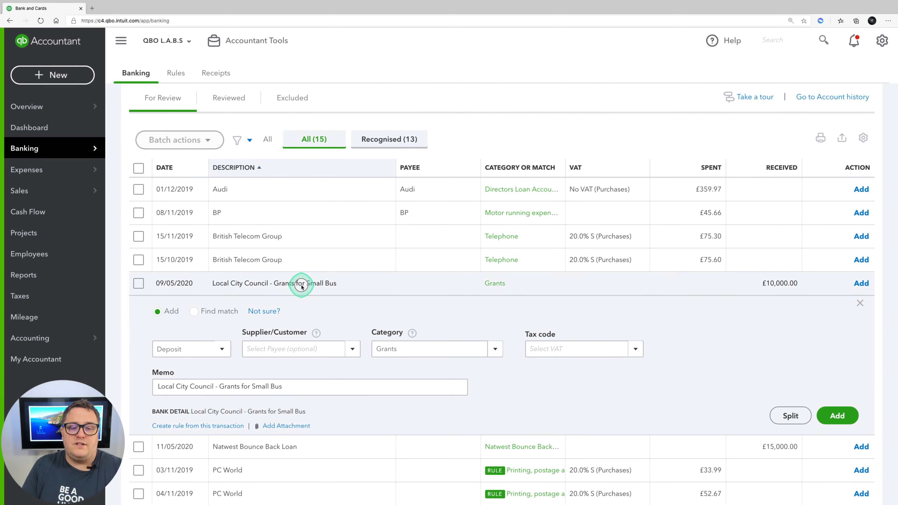
Collapse the grant transaction and bring up the Accounting menu options.
left_click(860, 303)
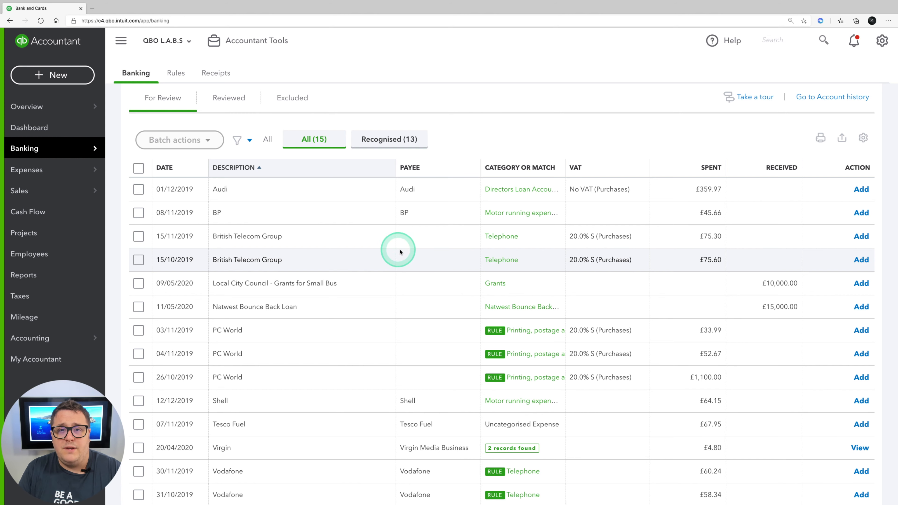
left_click(30, 338)
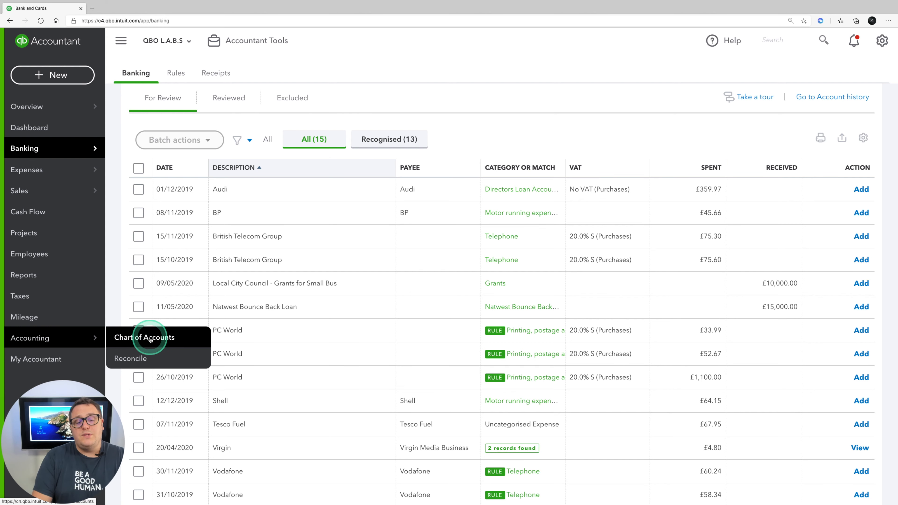
Show the Chart of Accounts and browse from bank and asset accounts down to expenses.
left_click(144, 337)
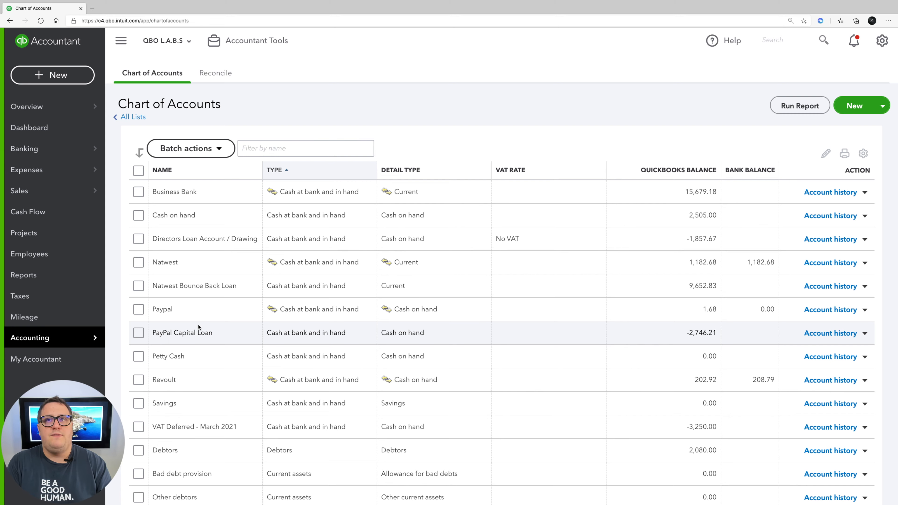
scroll("down", 3)
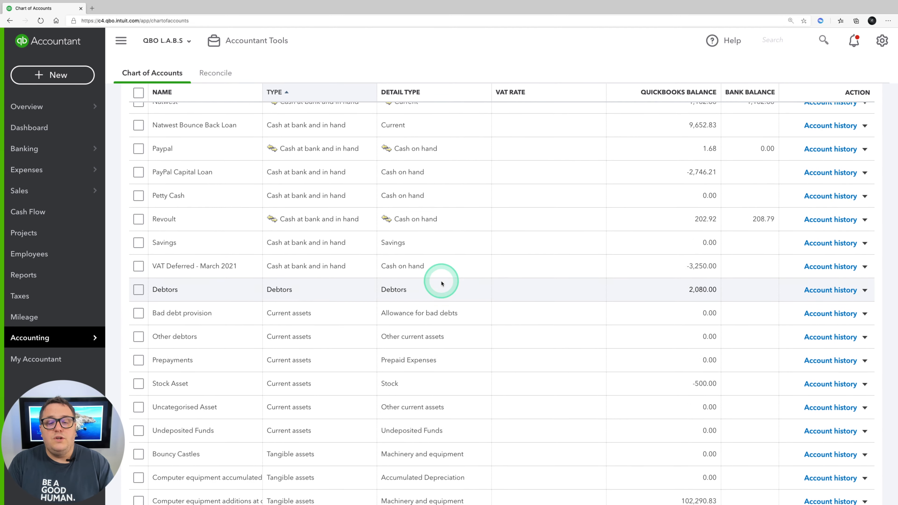
scroll("down", 3)
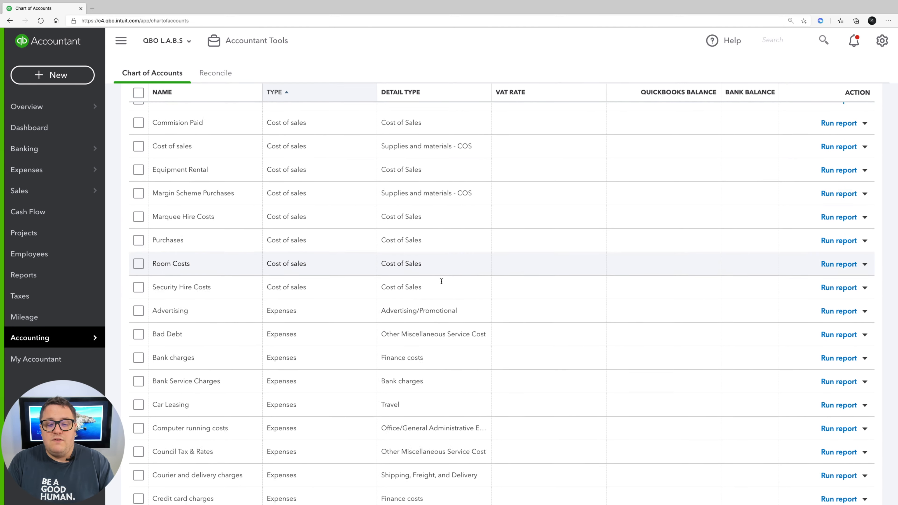
scroll("up", 3)
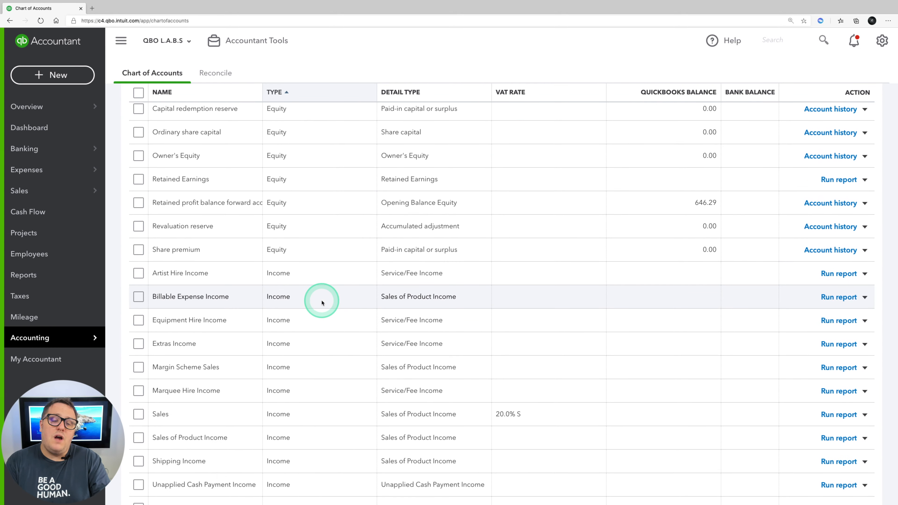
scroll("down", 3)
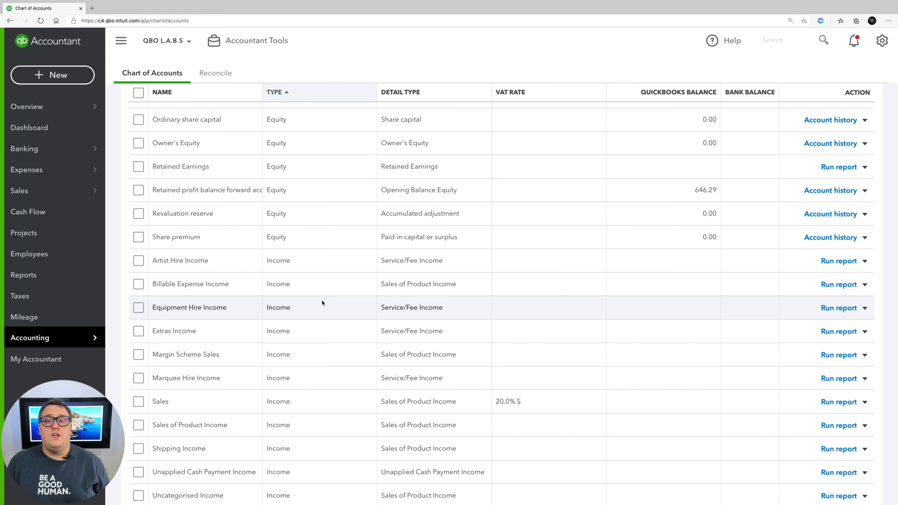
scroll("down", 3)
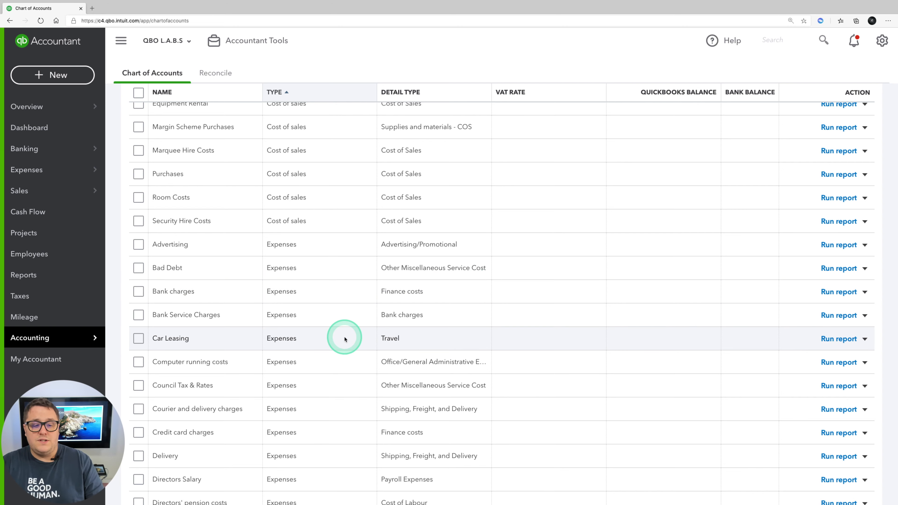
scroll("down", 3)
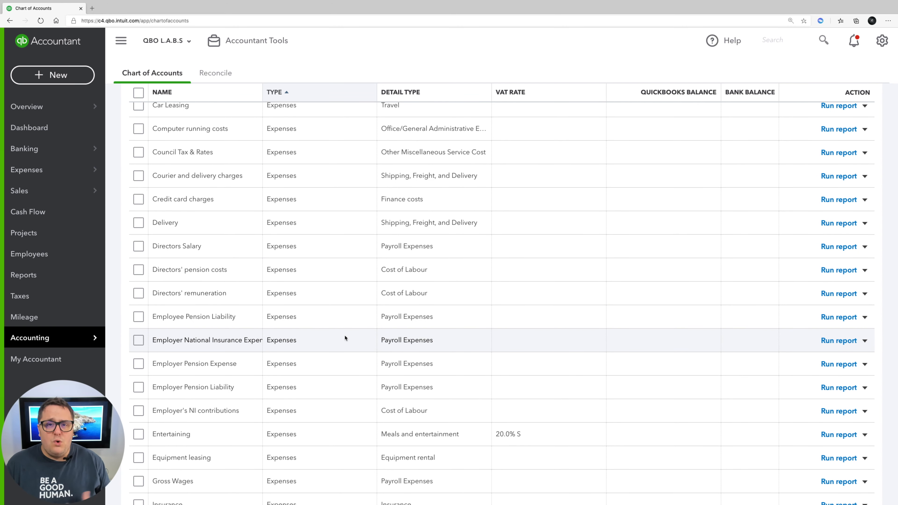
left_click(352, 283)
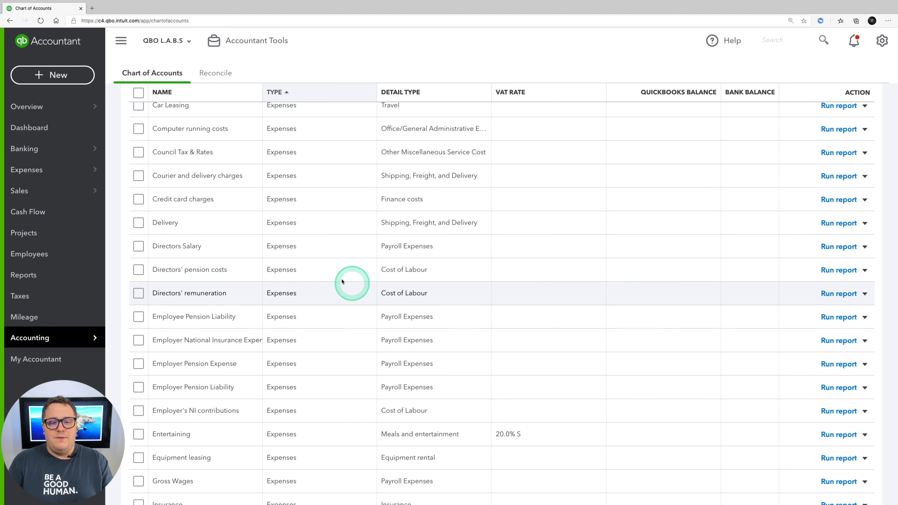
Bring the Light and heat expense account (detail type Utilities) into view for editing.
scroll("down", 3)
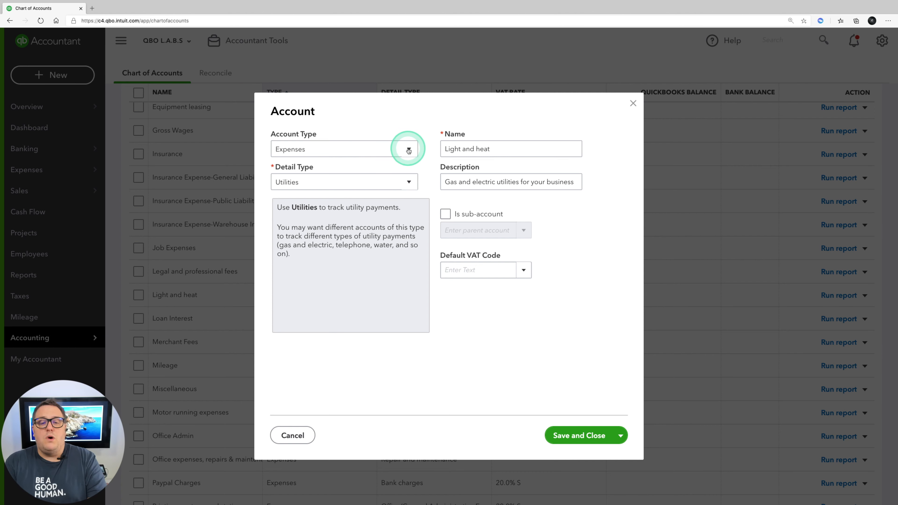
List the Account Type choices for Light and heat, from Debtors and Current assets to Expenses.
left_click(409, 149)
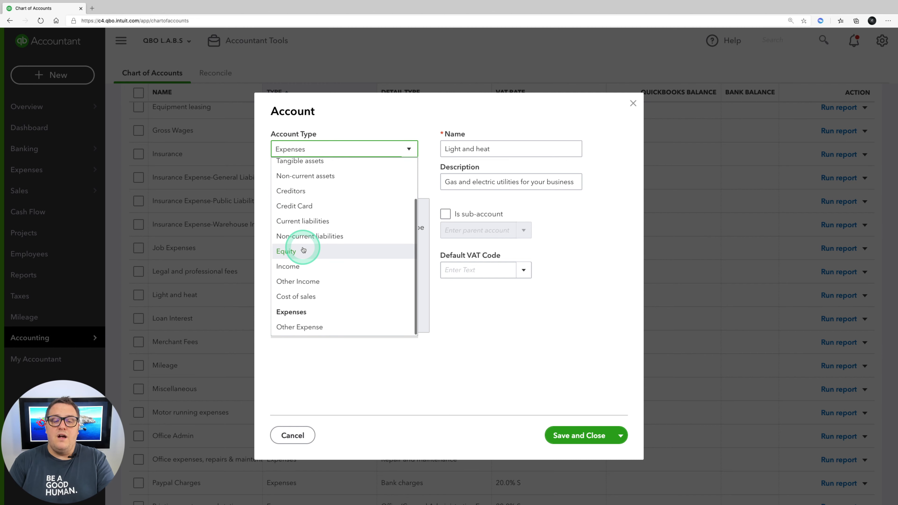
scroll("up", 3)
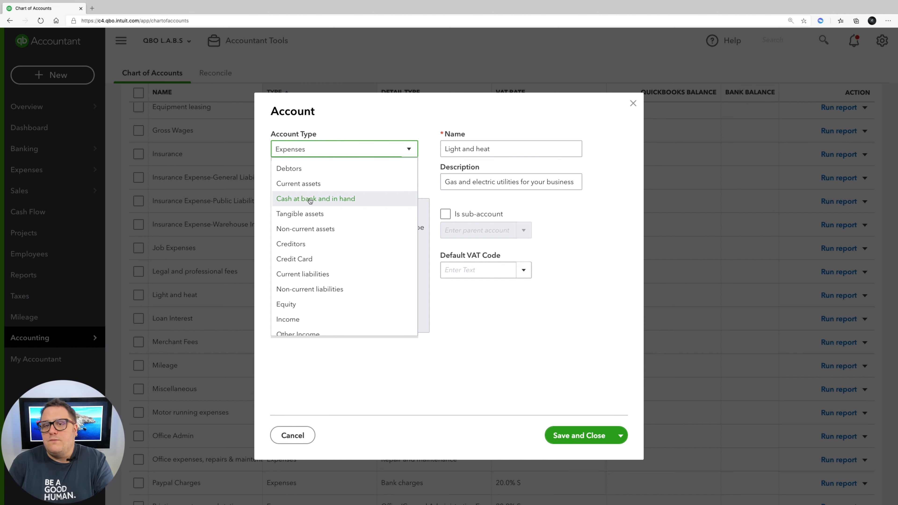
scroll("down", 3)
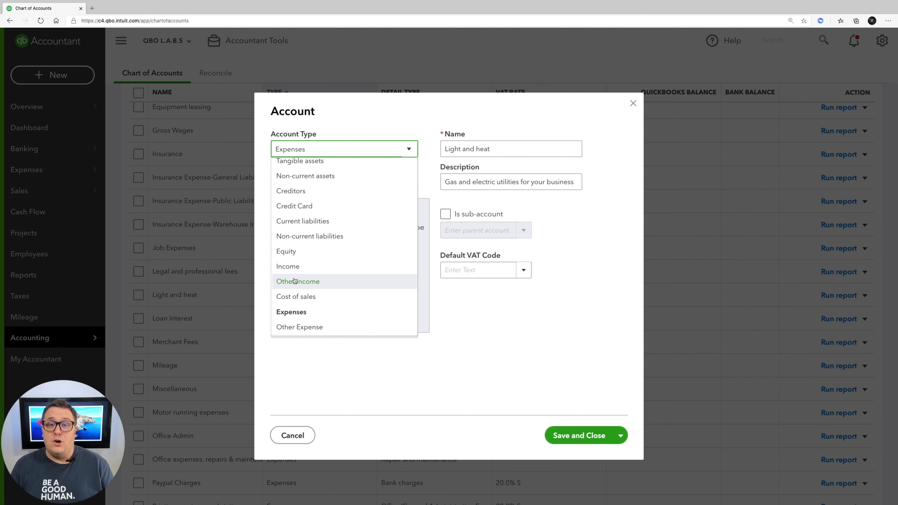
mouse_move(296, 296)
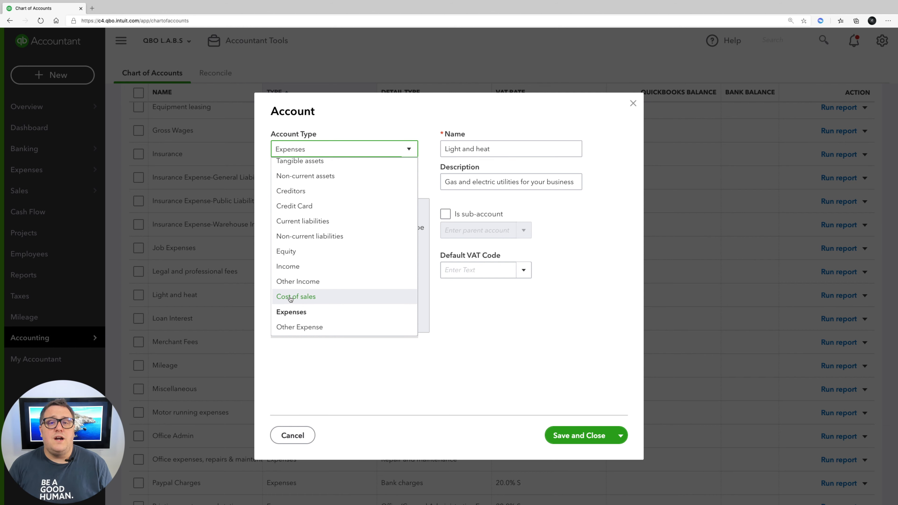